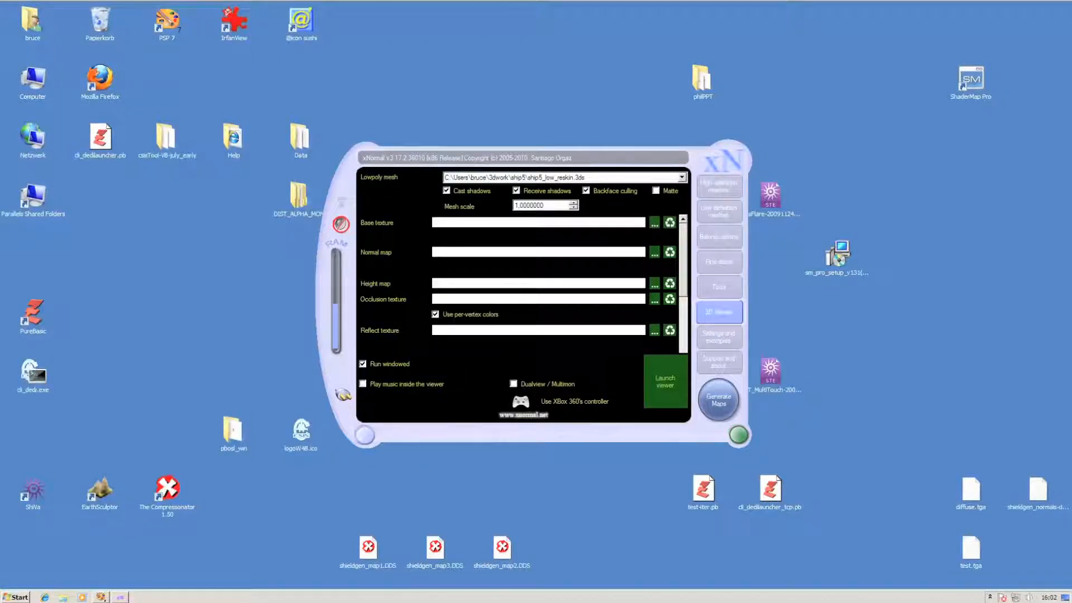
- Review the high-definition meshes with base textures, then show the low-definition mesh list with ship5 low reskin
{"action": "left_click", "coordinate": [738, 434]}
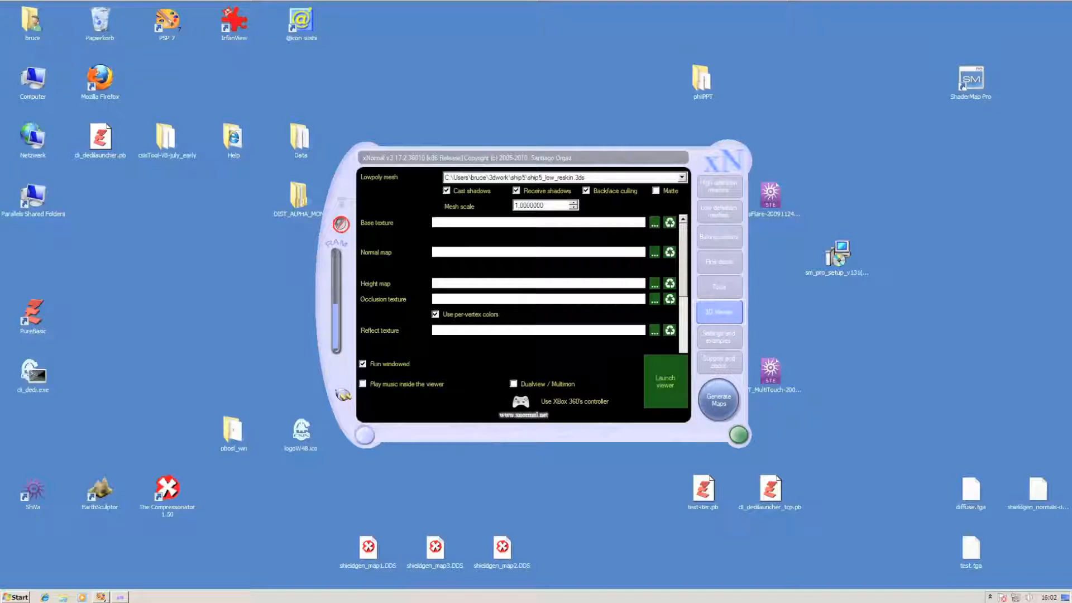
{"action": "left_click", "coordinate": [718, 184]}
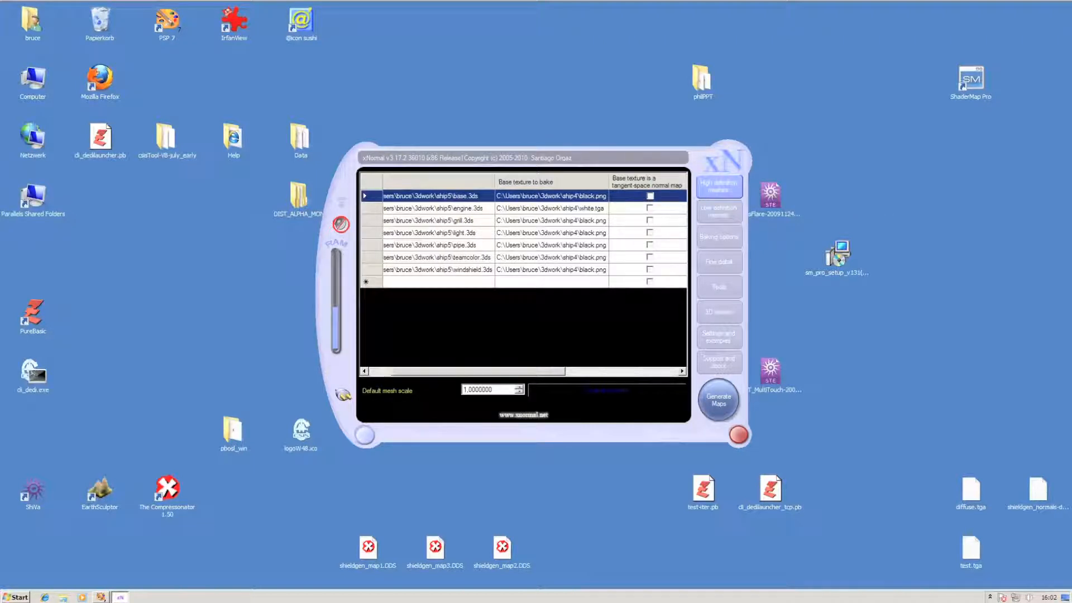
{"action": "left_click", "coordinate": [718, 211]}
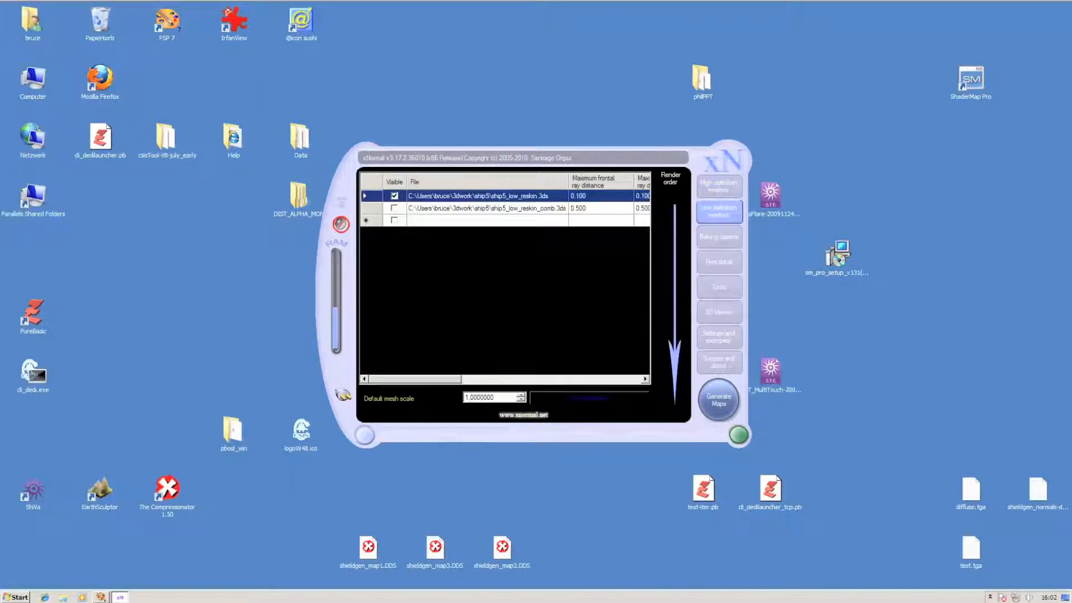
- Show the baking options: ship5.png output at 2048x2048, bucket renderer, 4x antialiasing
{"action": "left_click", "coordinate": [718, 236]}
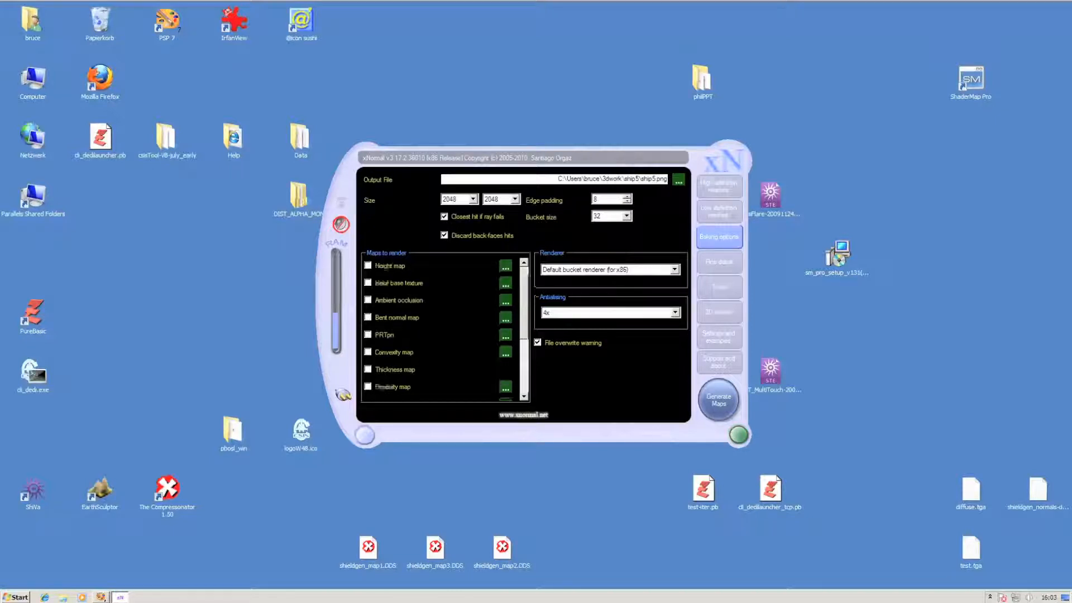
- Enable Bake base texture in the Maps to render list
{"action": "scroll", "scroll_direction": "down", "scroll_amount": 3}
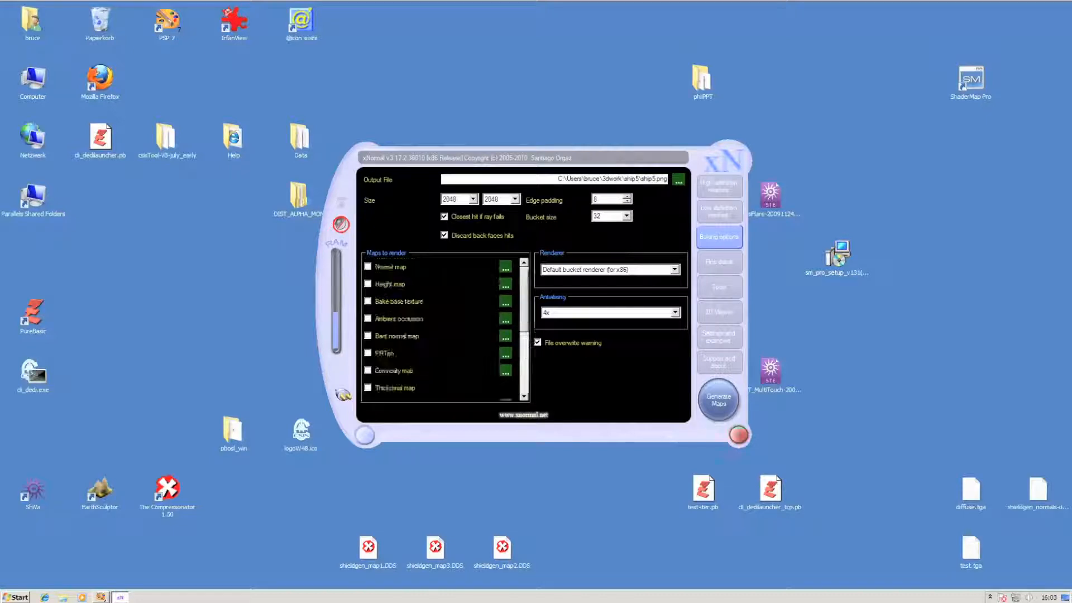
{"action": "left_click", "coordinate": [368, 300]}
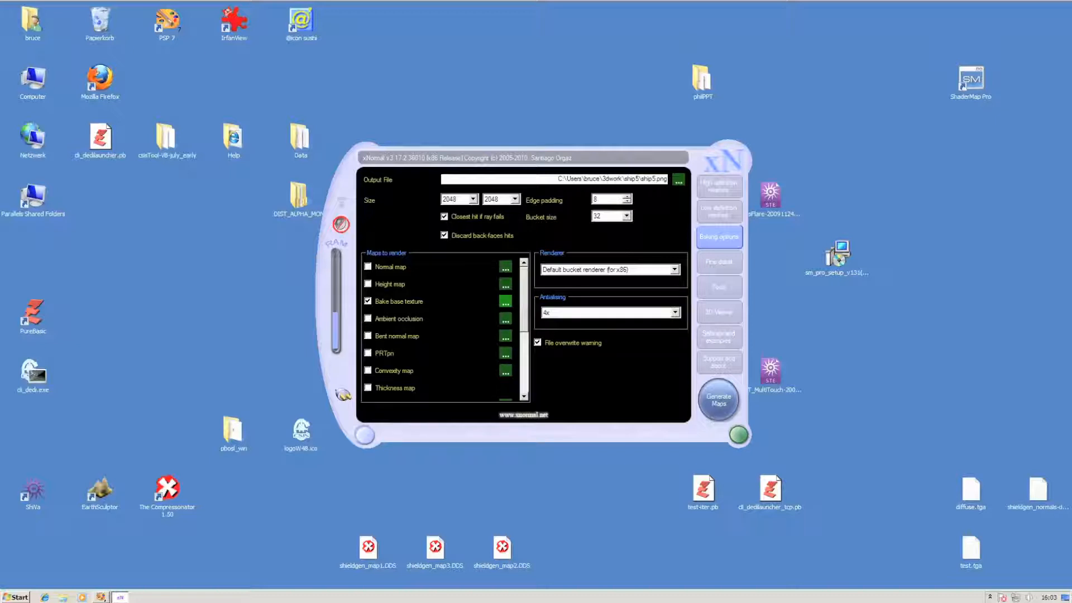
{"action": "left_click", "coordinate": [737, 435]}
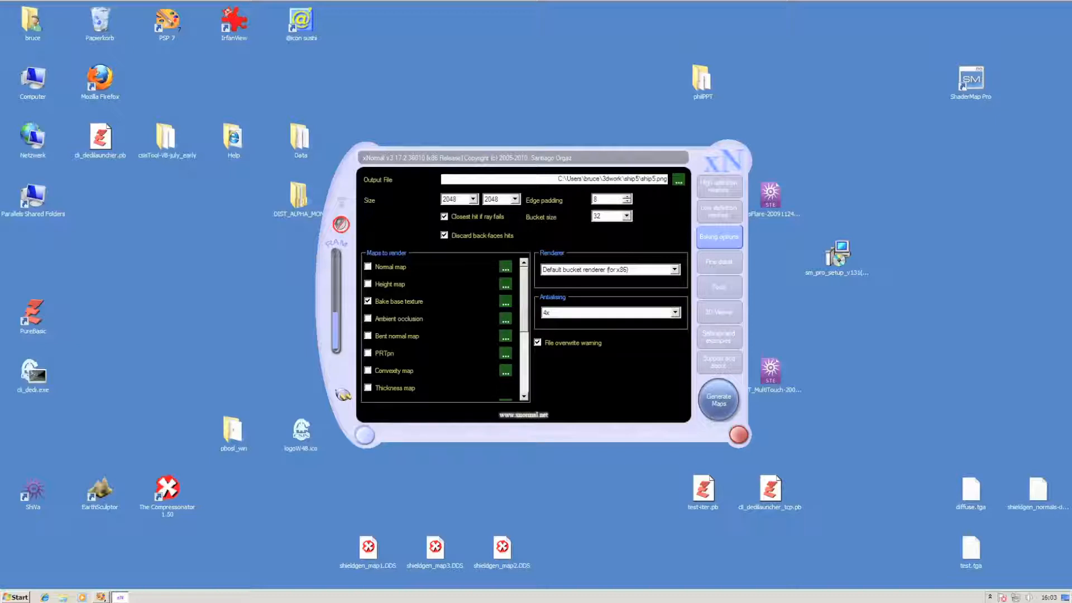
{"action": "left_click", "coordinate": [738, 434]}
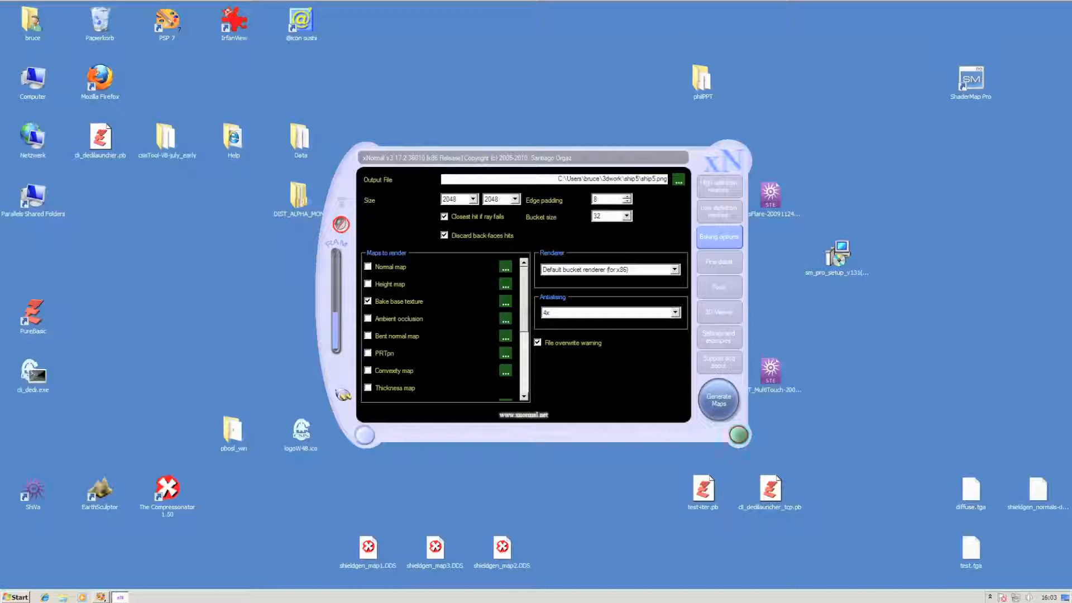
- Return to the 3D viewer settings with the ship5 low reskin mesh selected for the viewer
{"action": "left_click", "coordinate": [718, 311]}
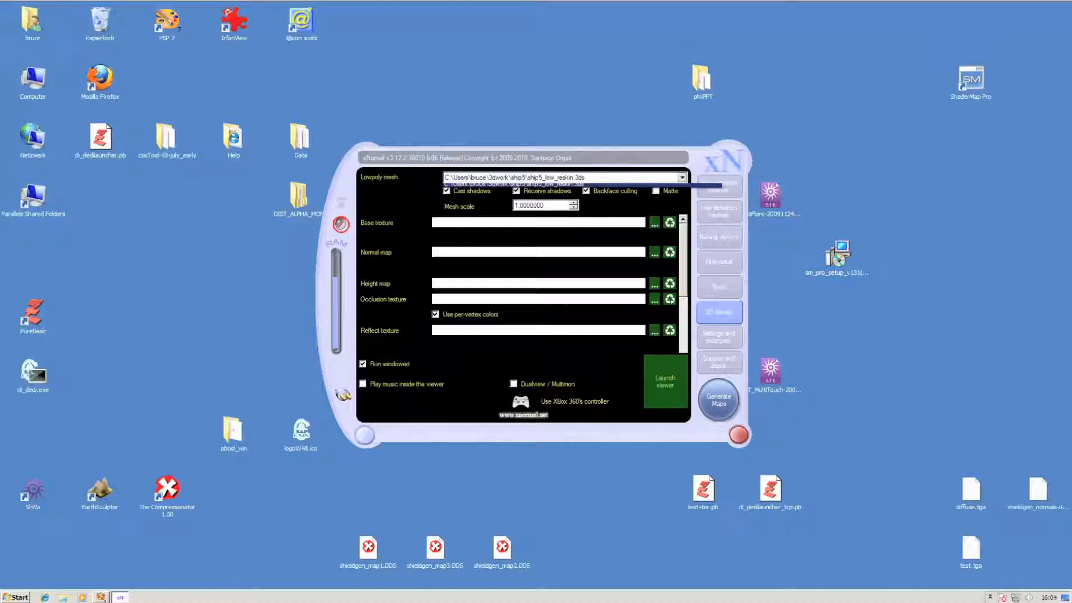
{"action": "left_click", "coordinate": [682, 178]}
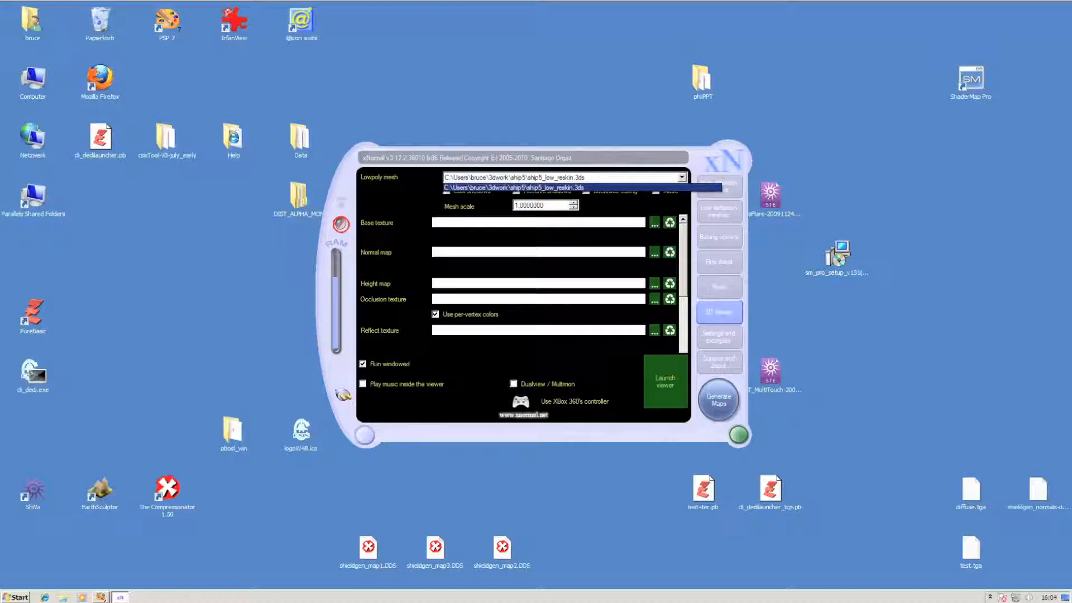